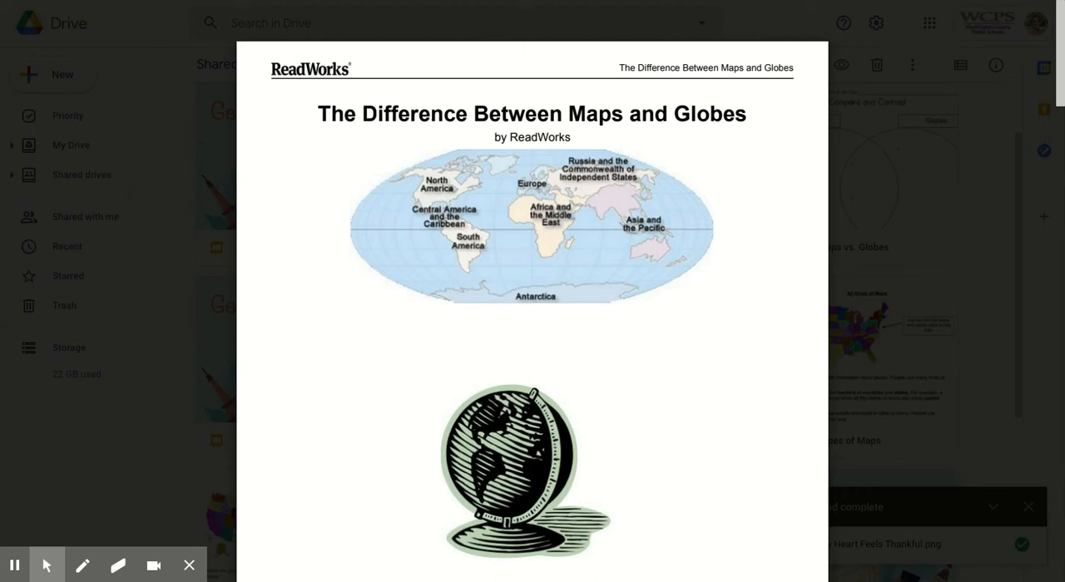
{"action": "mouse_move", "coordinate": [797, 212]}
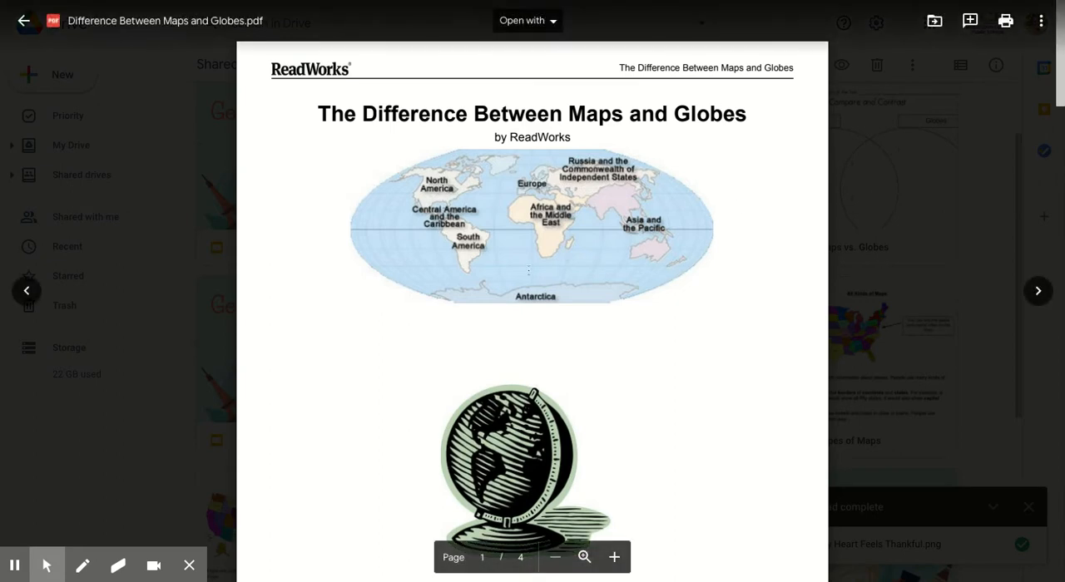
{"action": "scroll", "scroll_direction": "down", "scroll_amount": 3}
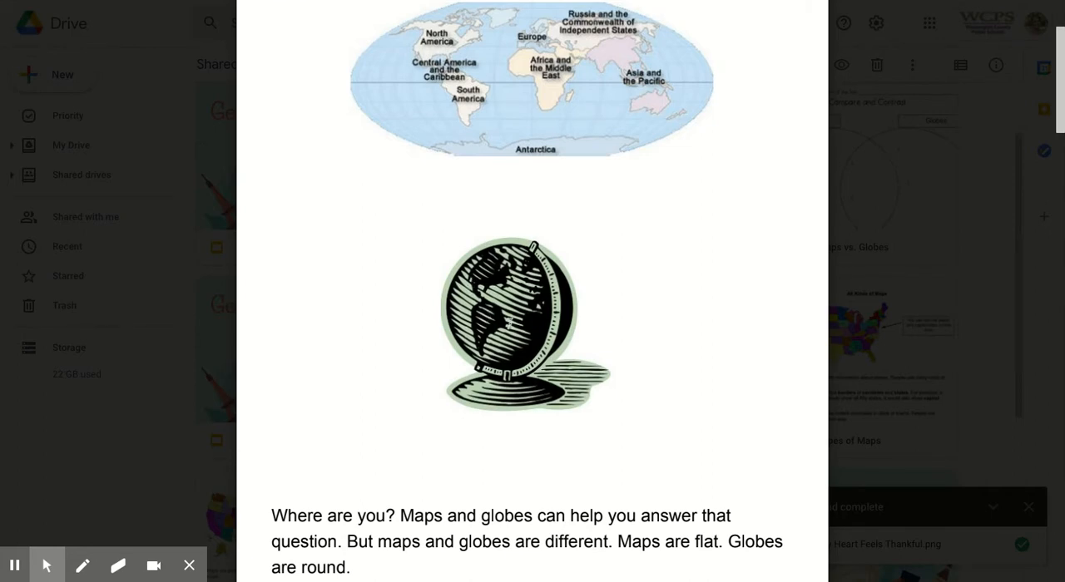
{"action": "scroll", "scroll_direction": "down", "scroll_amount": 3}
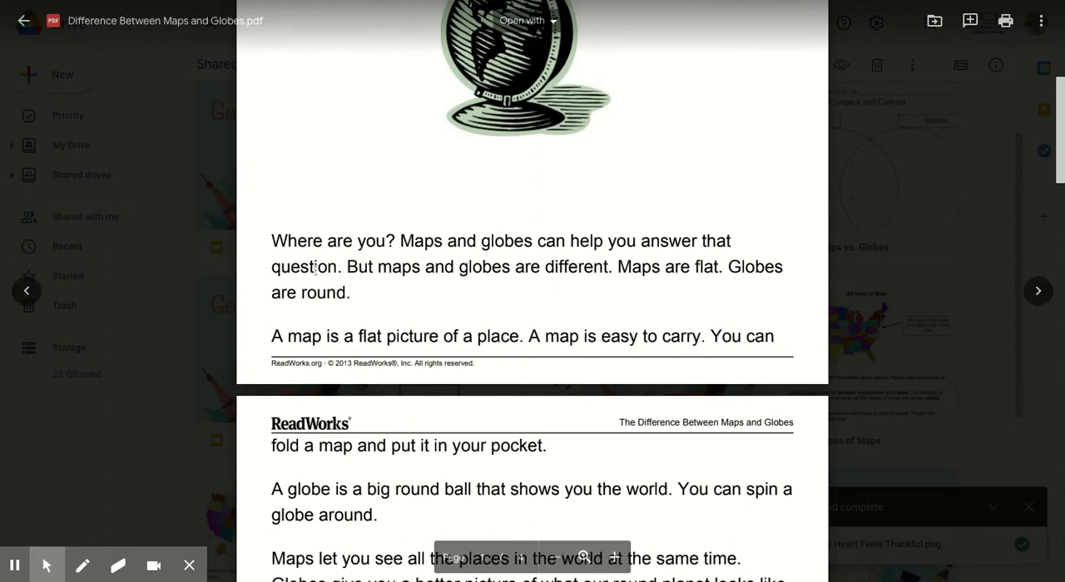
{"action": "mouse_move", "coordinate": [413, 259]}
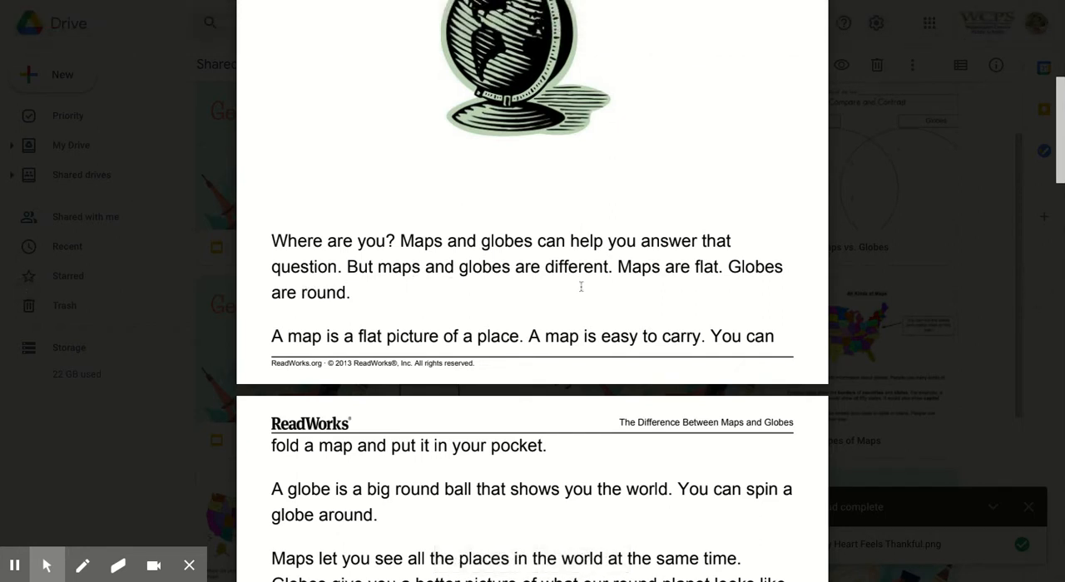
{"action": "mouse_move", "coordinate": [717, 290]}
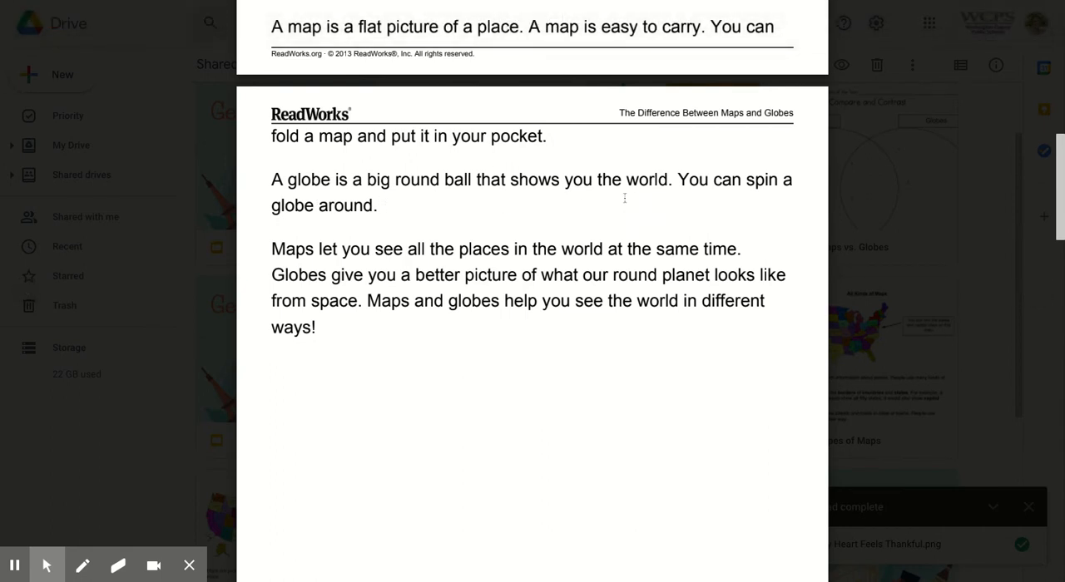
{"action": "mouse_move", "coordinate": [780, 201]}
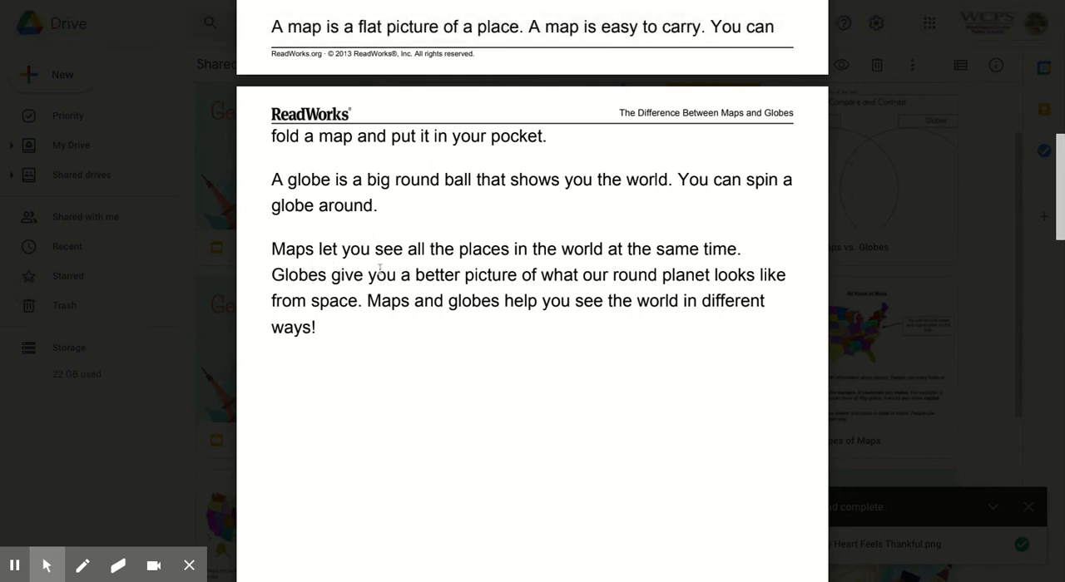
{"action": "mouse_move", "coordinate": [607, 272]}
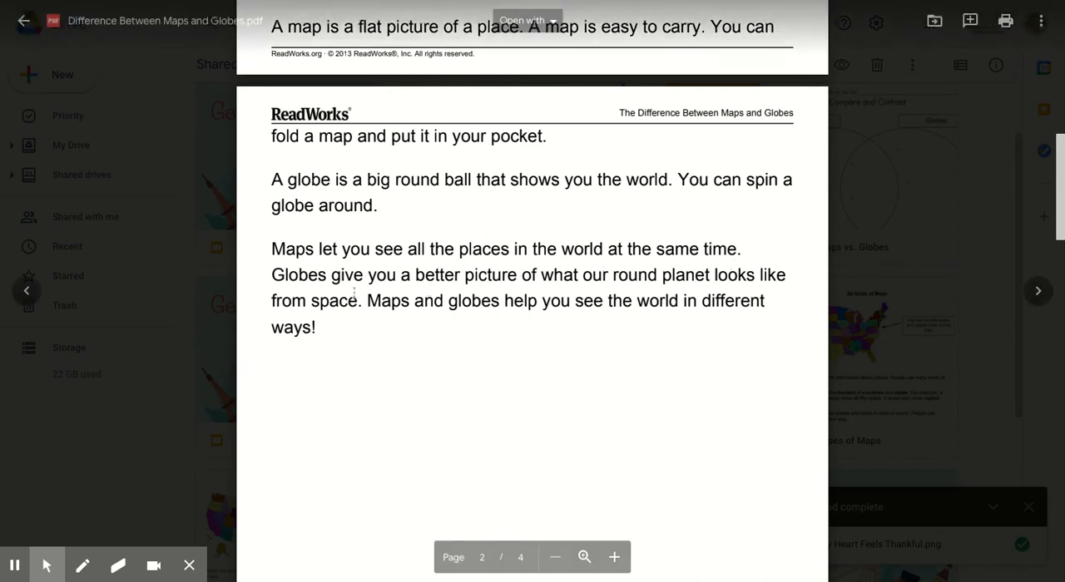
{"action": "mouse_move", "coordinate": [432, 301]}
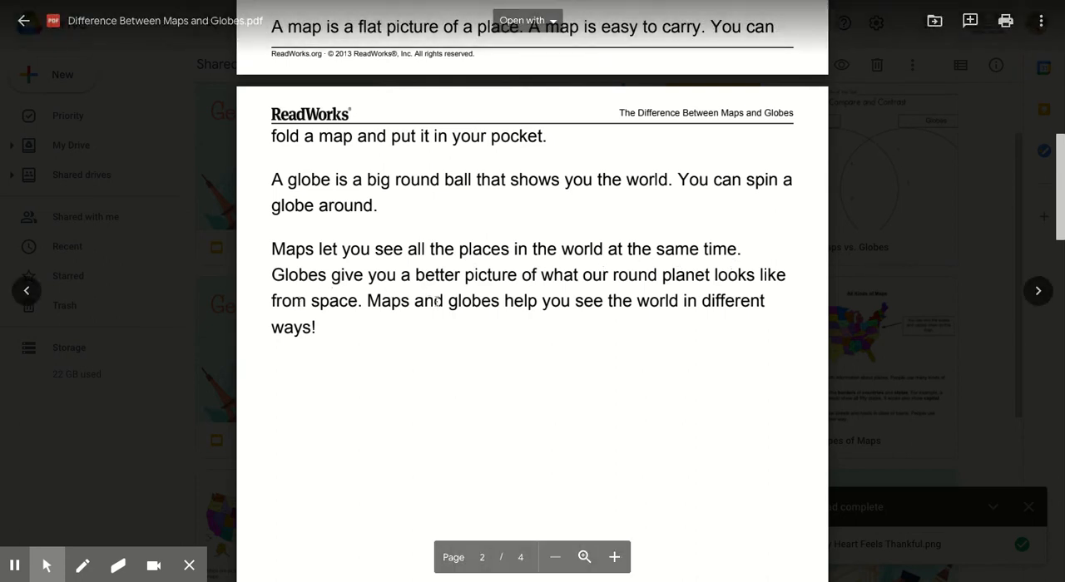